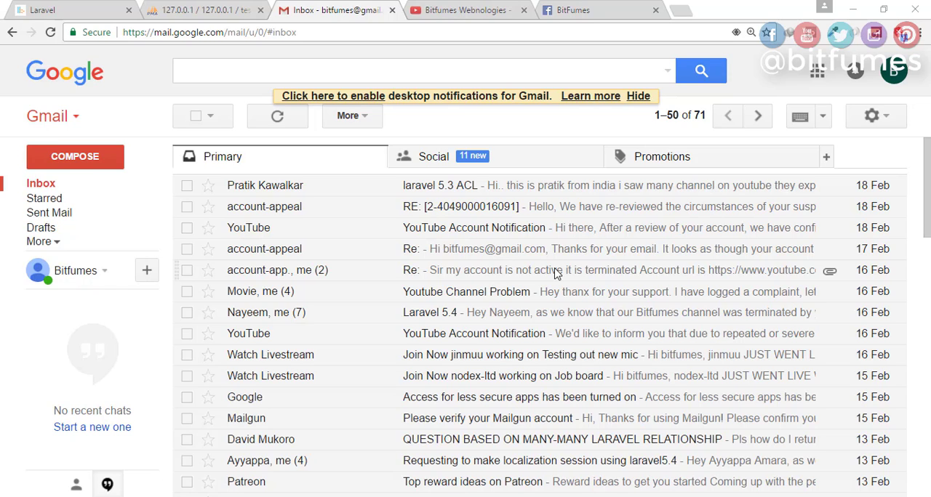
Check the Bitfumes Webnologies channel page, then read the 16 Feb YouTube suspension notice in Gmail
click(464, 10)
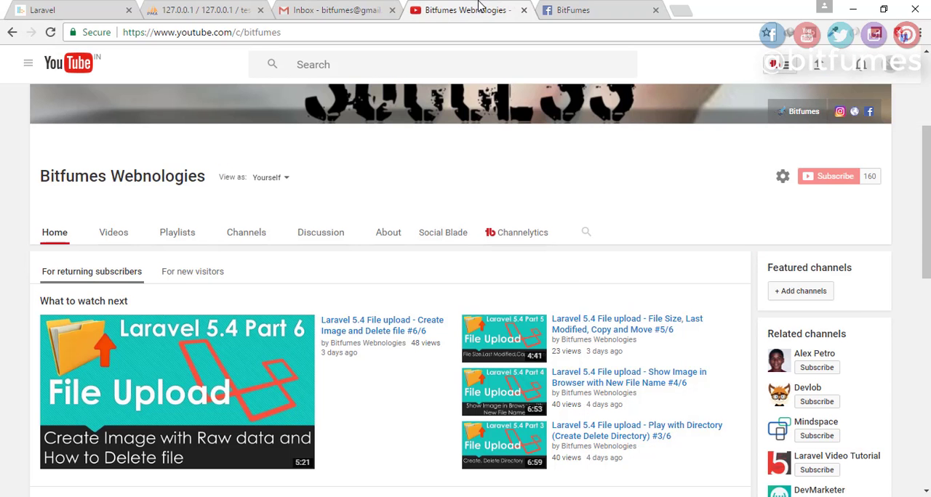
mouse_move(508, 210)
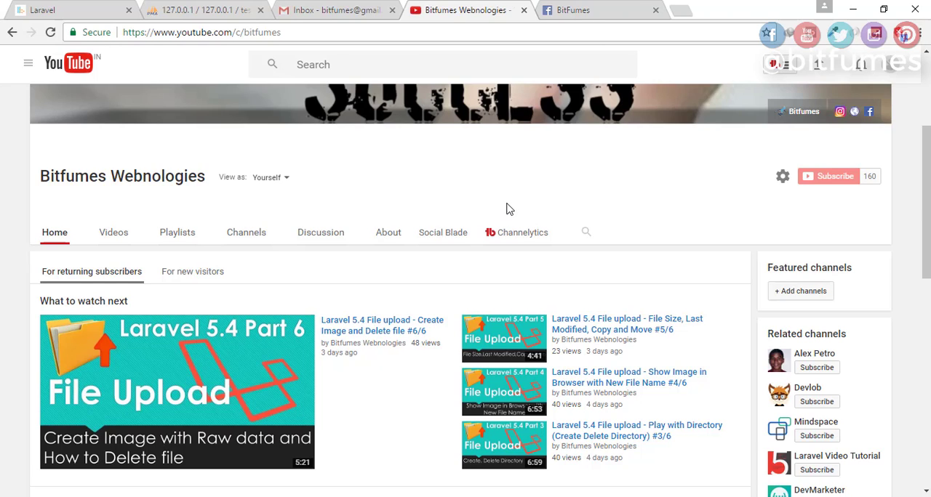
mouse_move(480, 148)
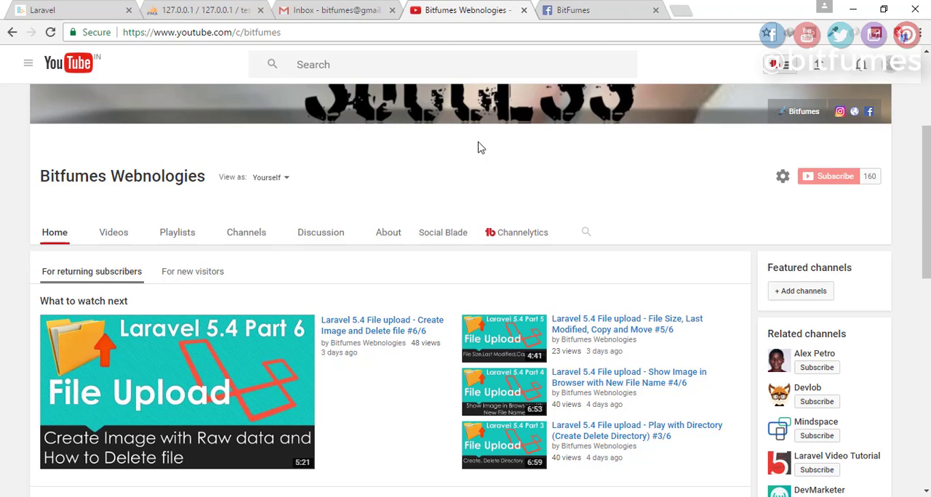
click(335, 10)
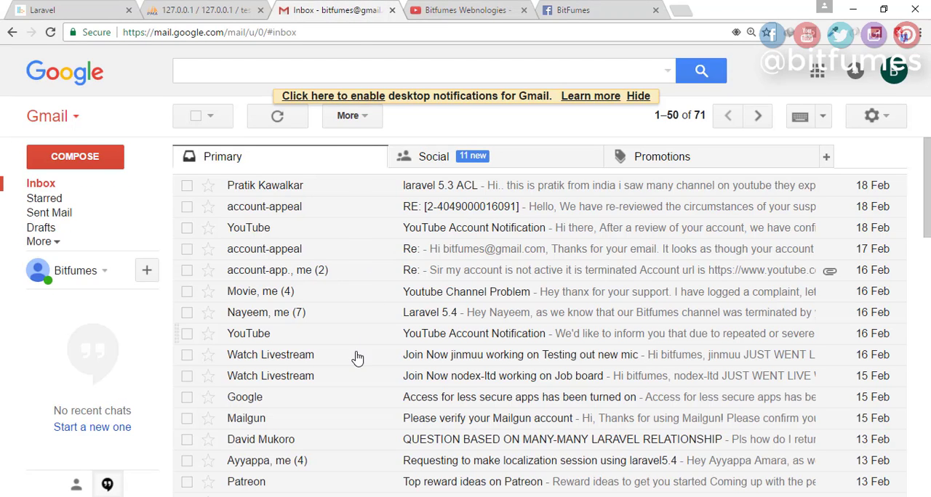
click(473, 333)
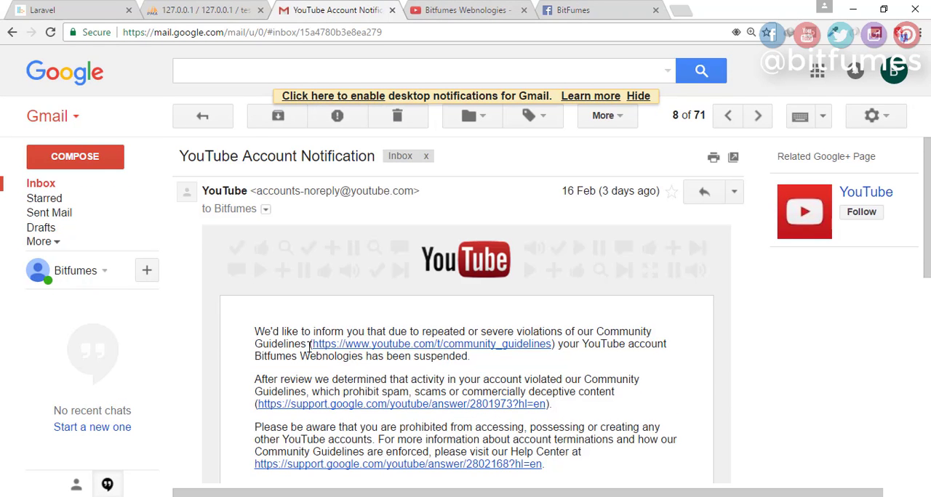
mouse_move(334, 357)
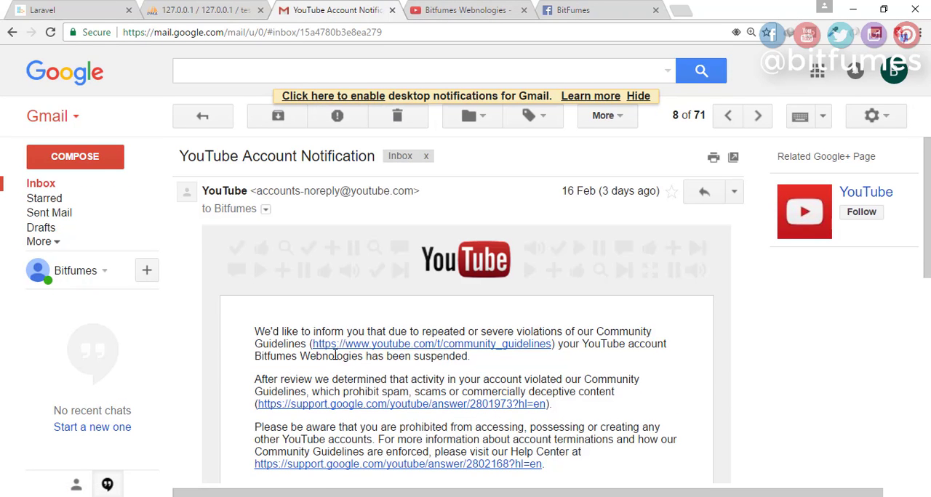
drag(335, 356, 473, 357)
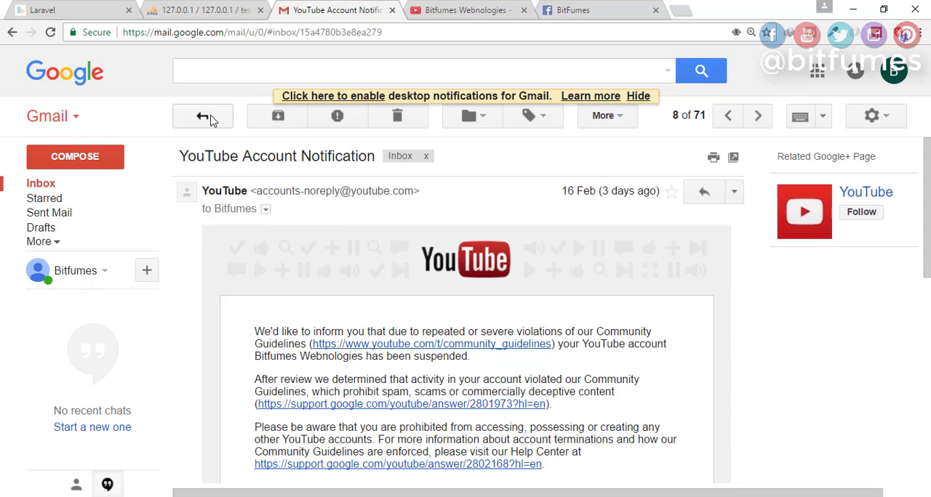
Read the Laravel 5.4 thread, highlighting the viewer's request to upload tutorials again, and return to the inbox
click(202, 116)
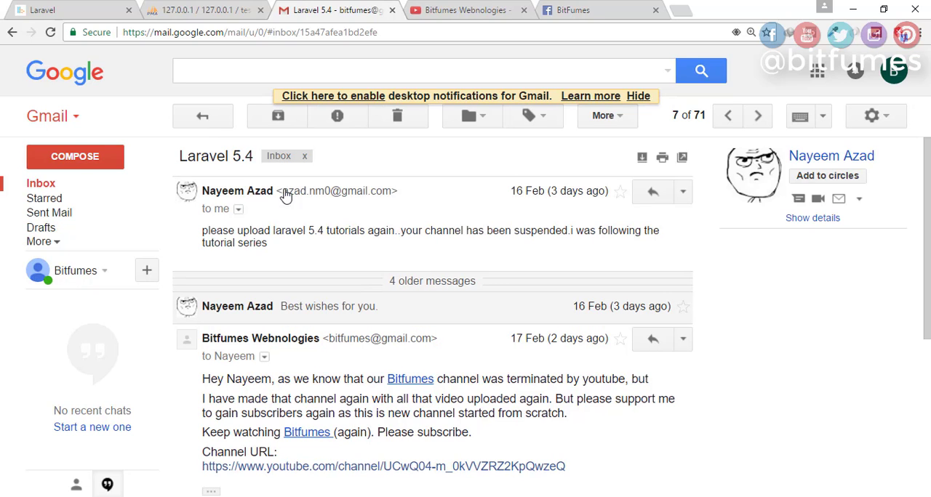
drag(210, 230, 369, 231)
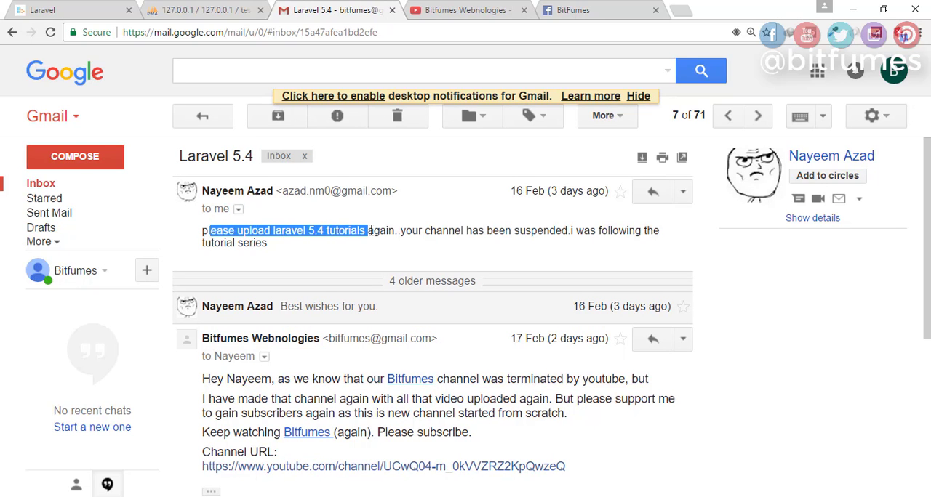
mouse_move(552, 233)
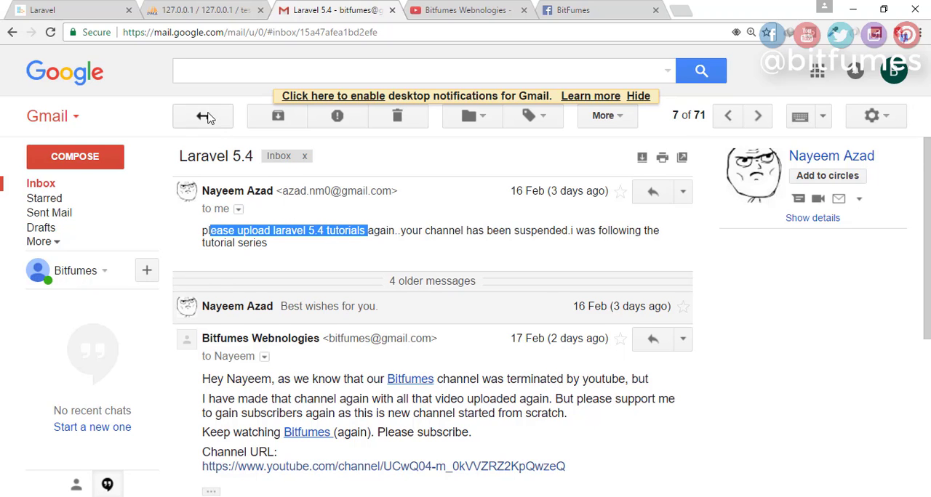
click(203, 116)
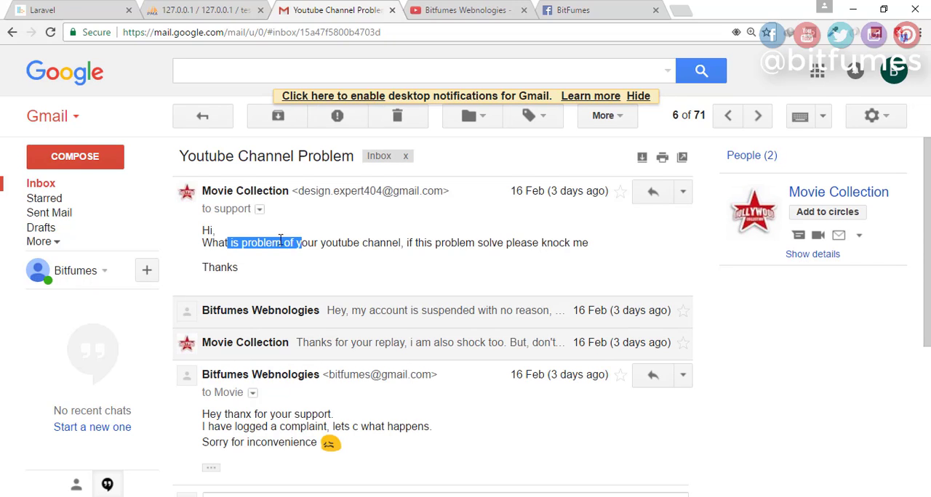
mouse_move(509, 260)
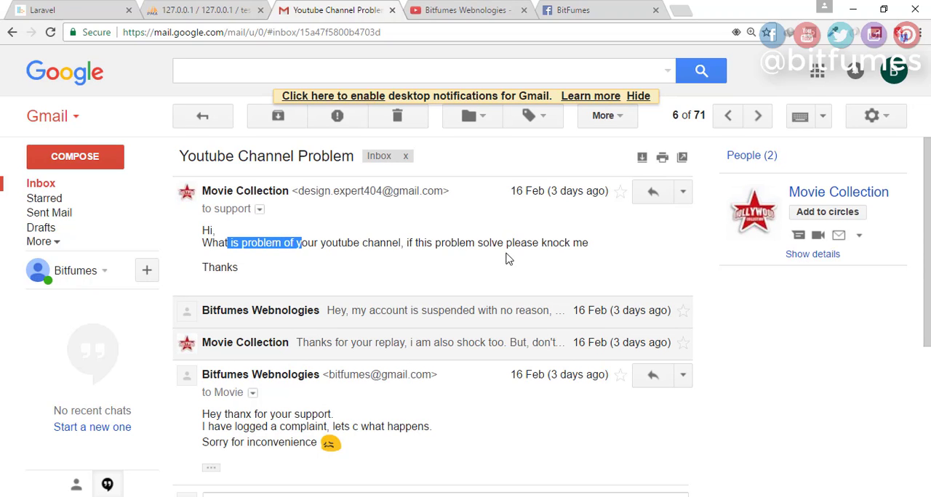
Glance at the Bitfumes channel page, then reopen the 16 Feb YouTube Account Notification and scroll through it
click(41, 182)
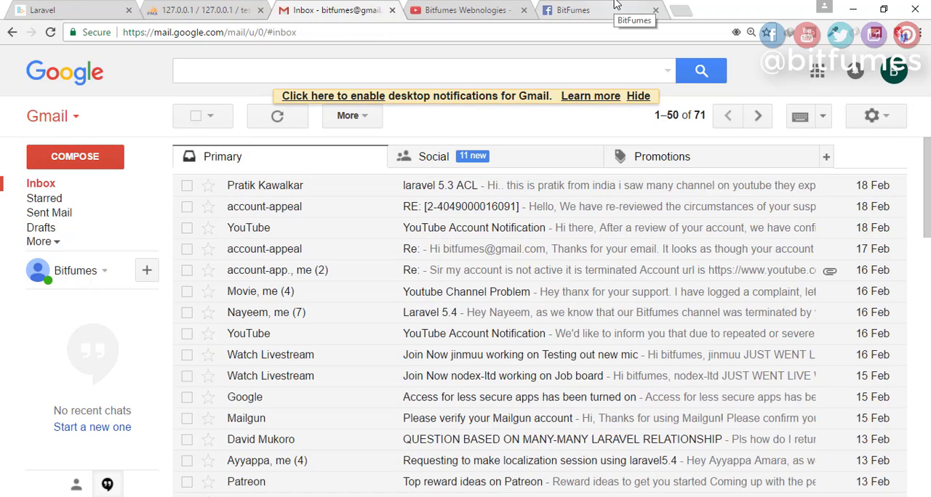
click(575, 9)
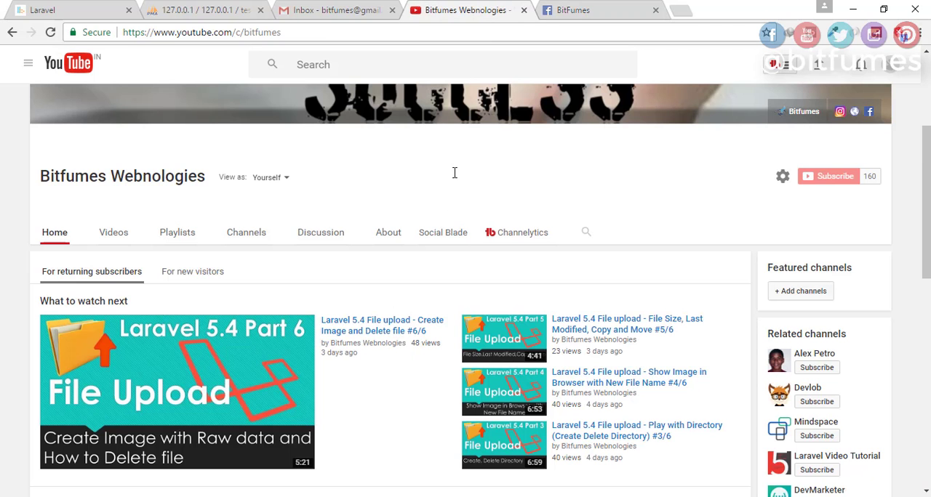
click(334, 9)
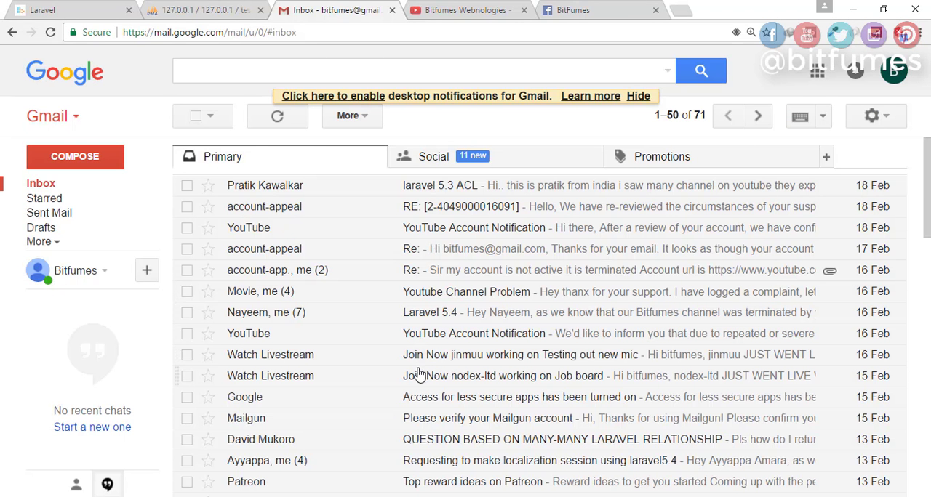
click(473, 333)
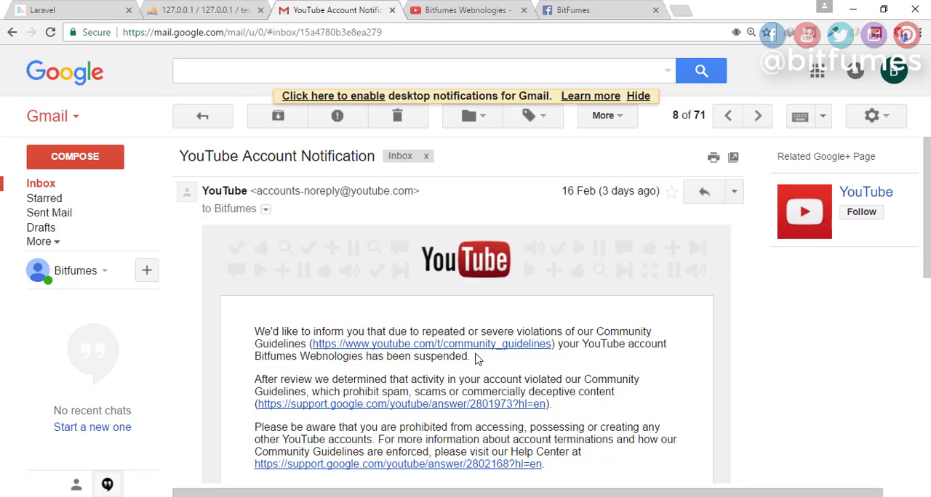
scroll(down, 3)
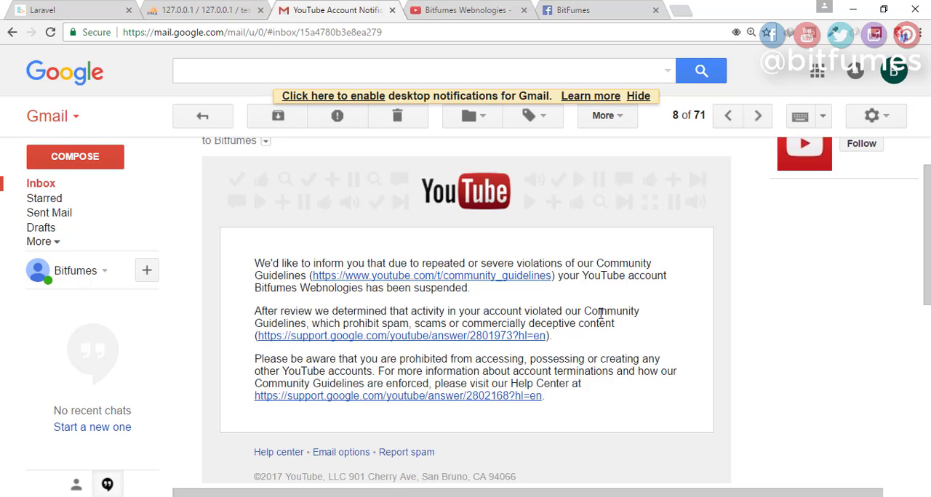
Follow the email's Help Center link to the Account terminations article and reach the suspension appeal form
click(398, 396)
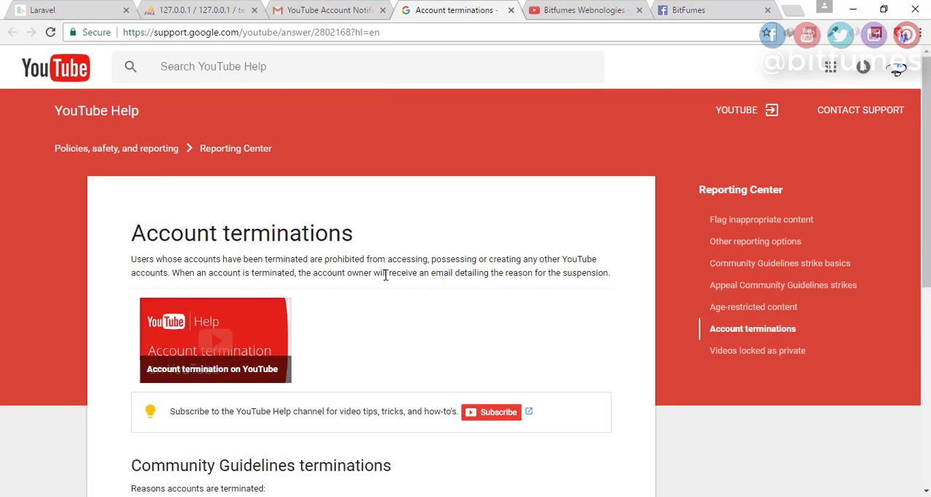
scroll(down, 3)
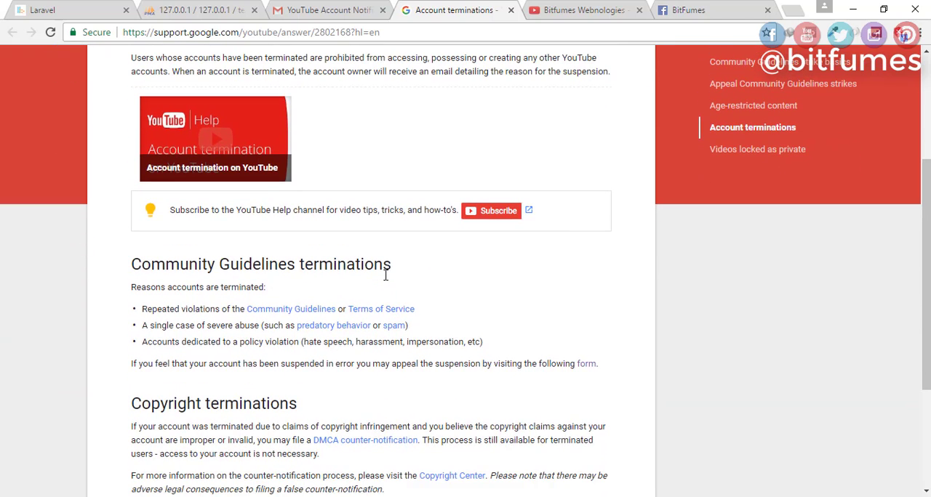
scroll(down, 3)
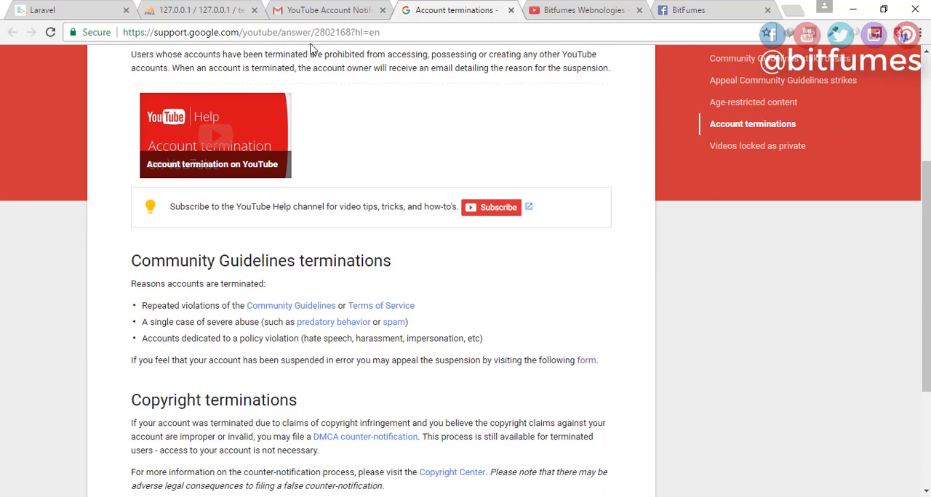
mouse_move(425, 305)
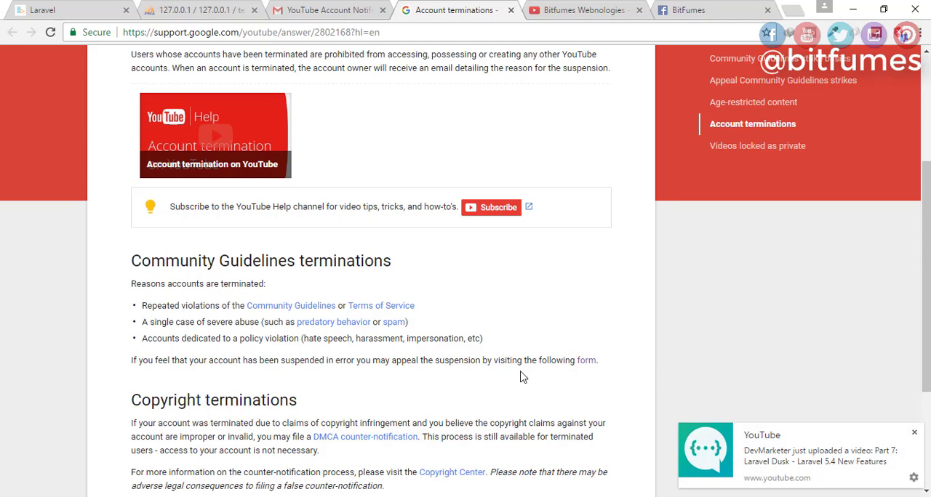
click(586, 360)
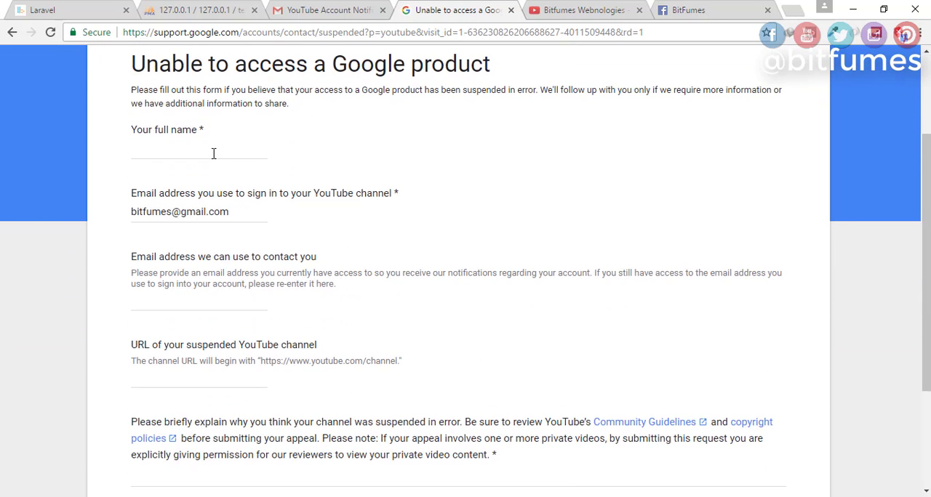
click(198, 153)
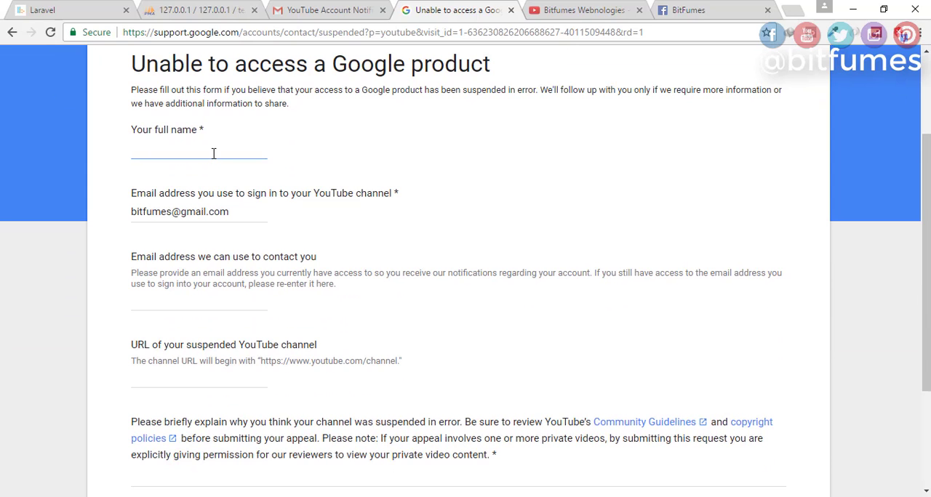
text(Sarthak)
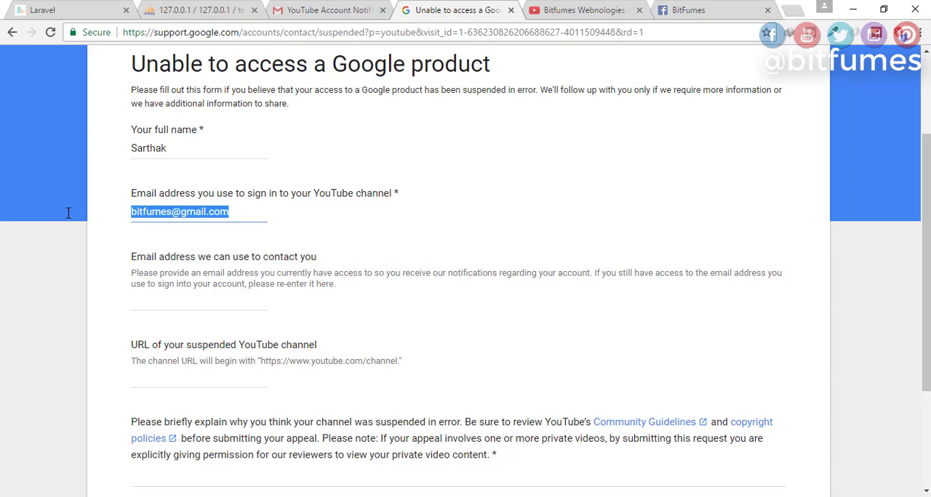
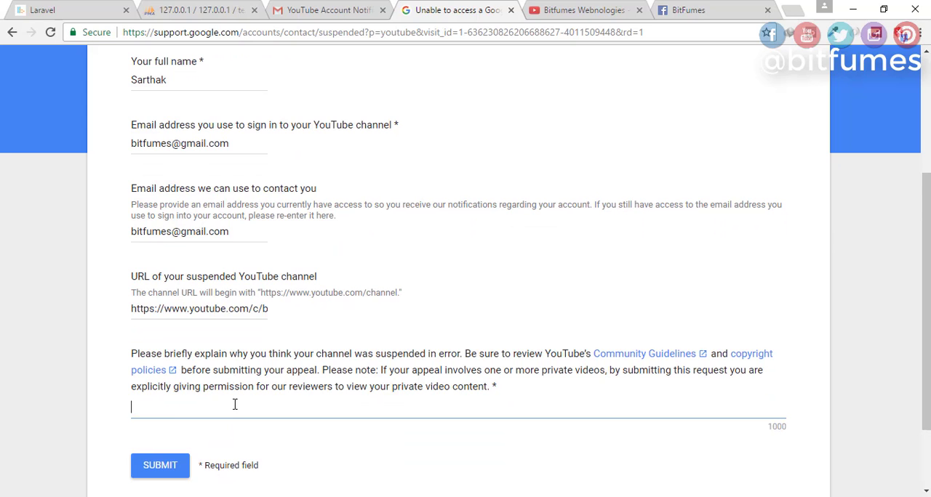
text(I have no)
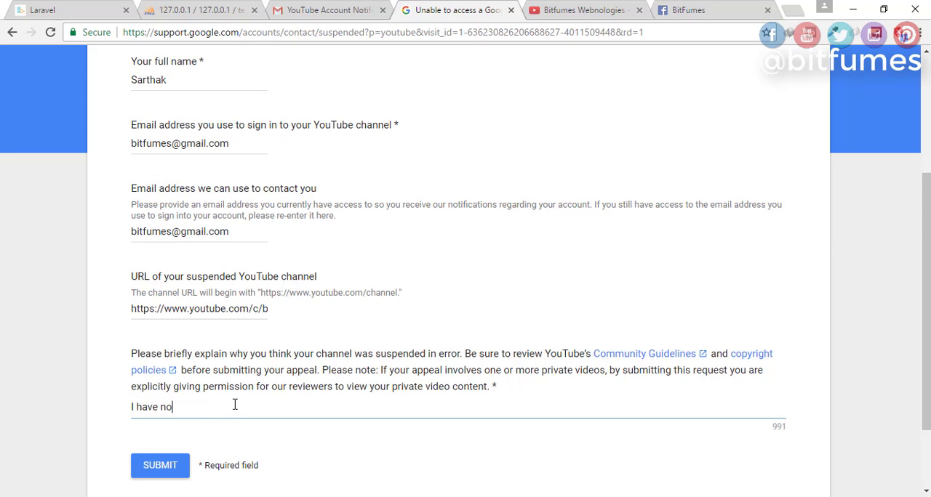
text(thing review my a)
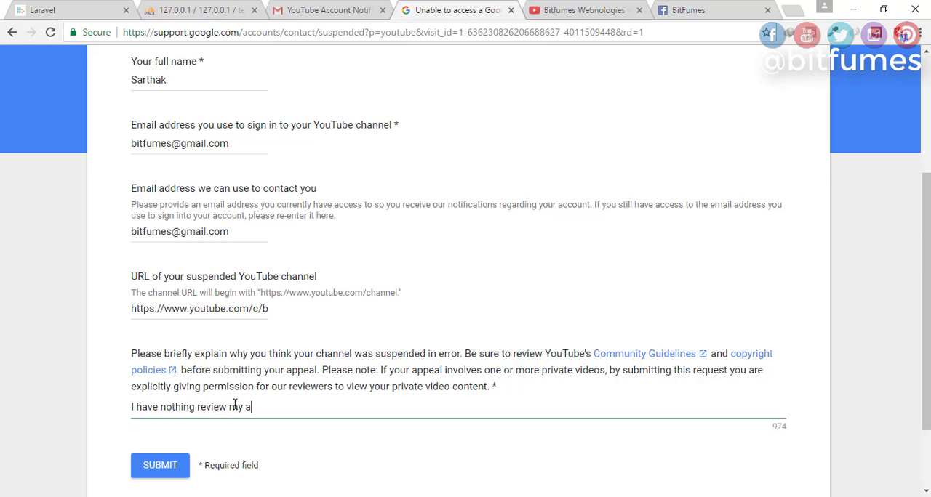
text(channel)
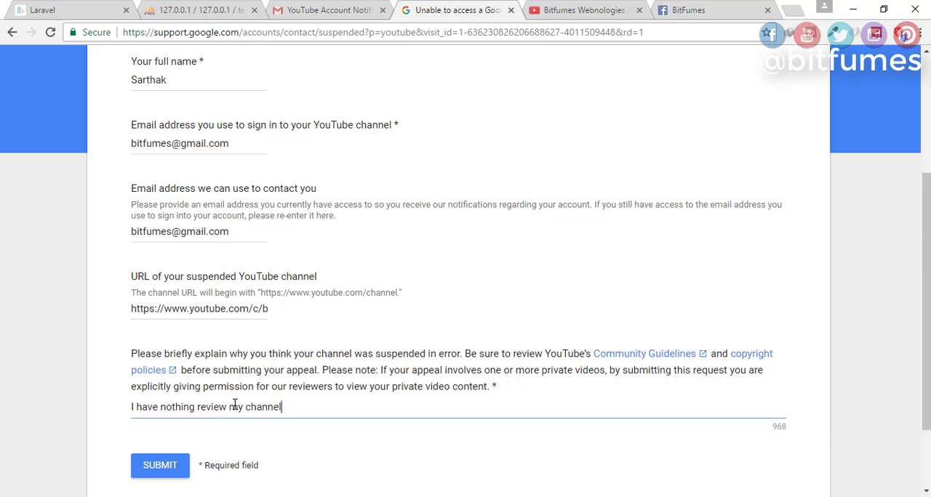
click(327, 10)
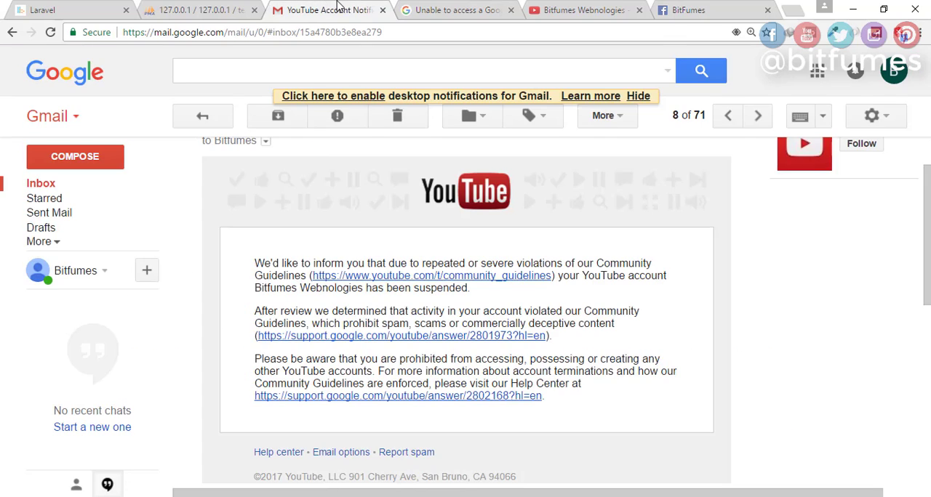
mouse_move(202, 116)
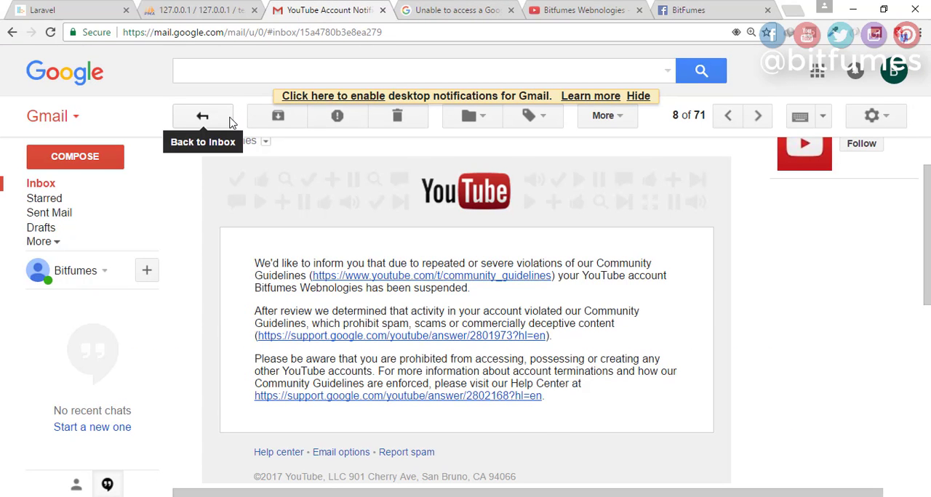
click(202, 115)
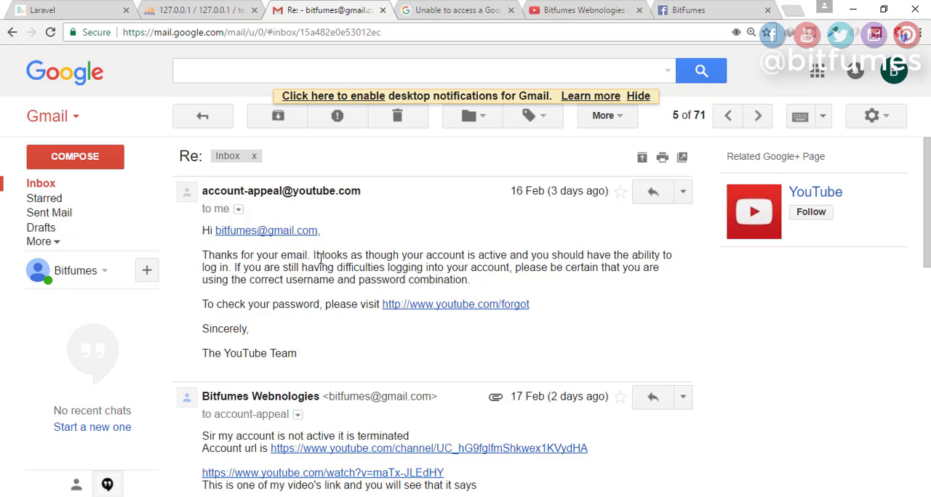
drag(331, 254, 444, 255)
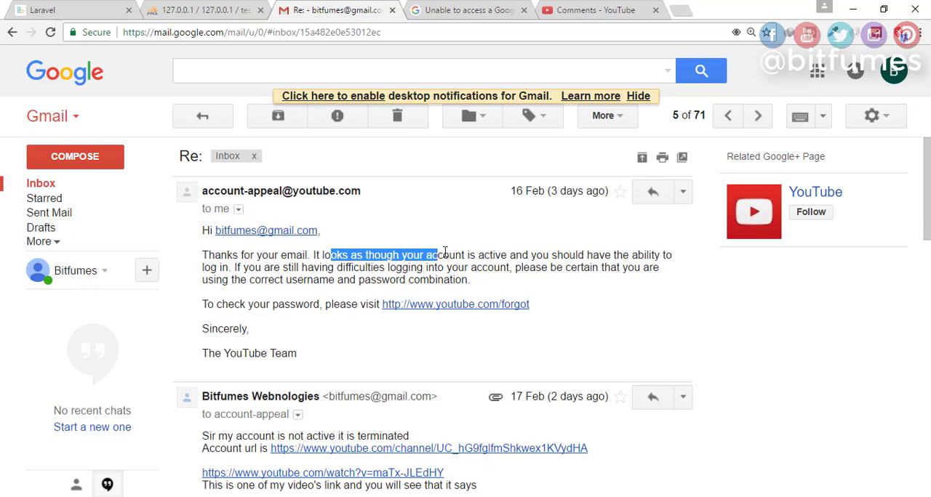
drag(440, 254, 597, 255)
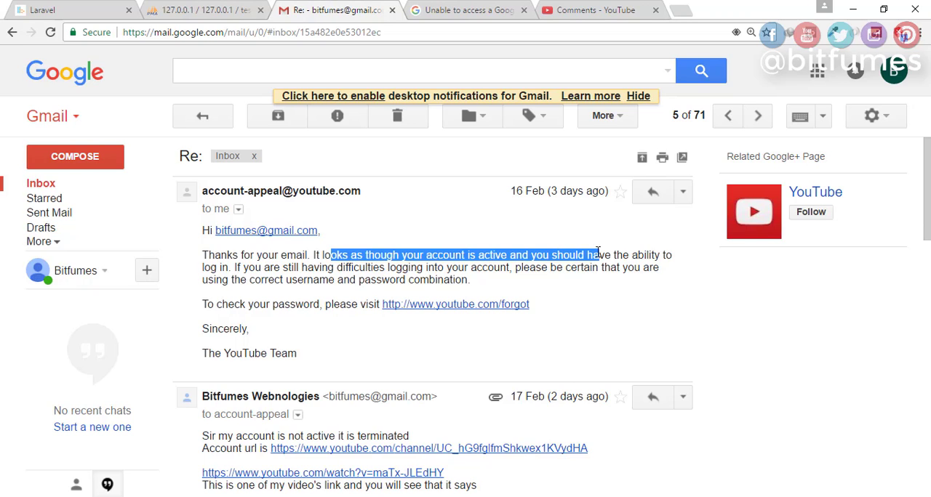
drag(597, 255, 232, 267)
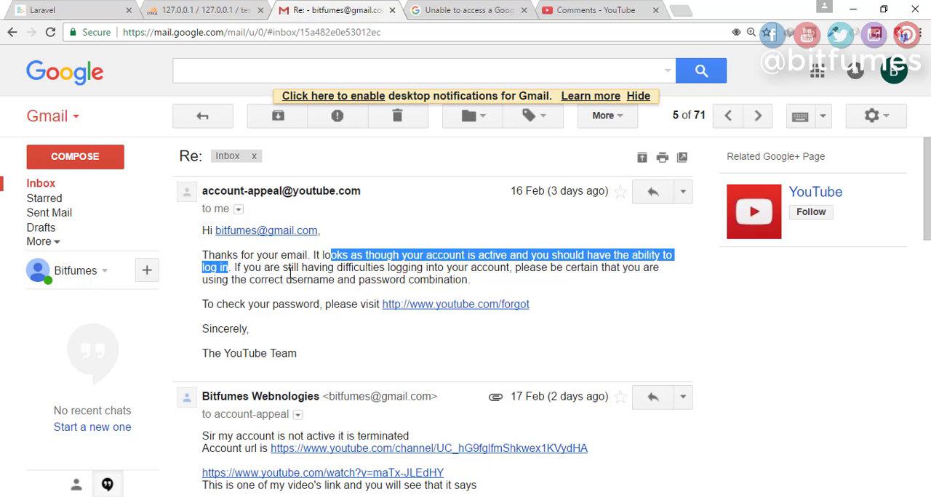
mouse_move(290, 275)
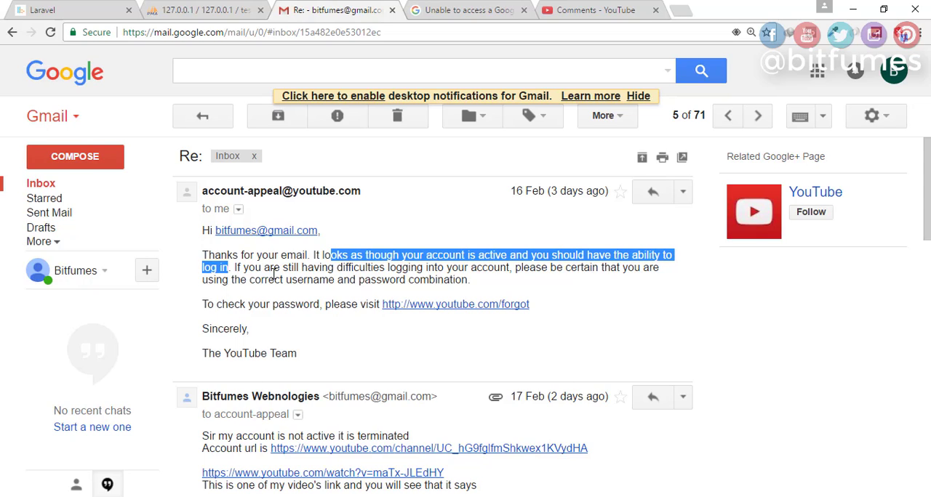
scroll(down, 3)
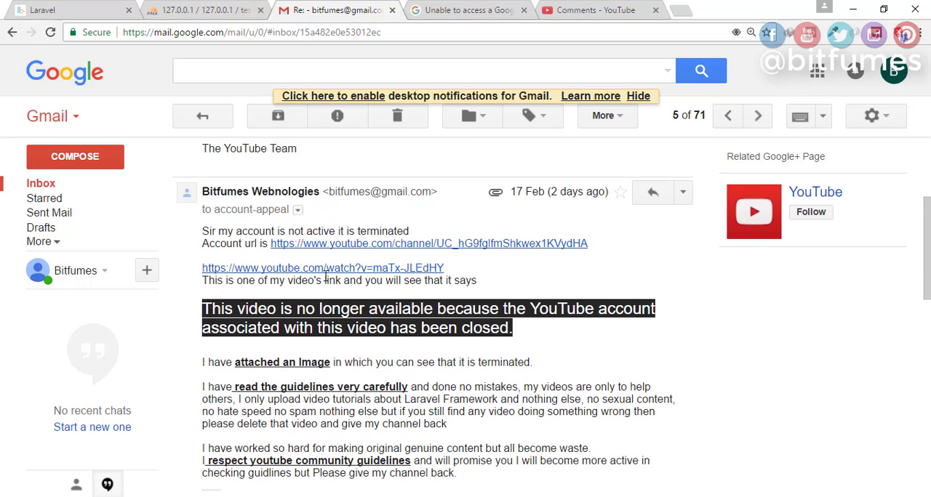
scroll(down, 3)
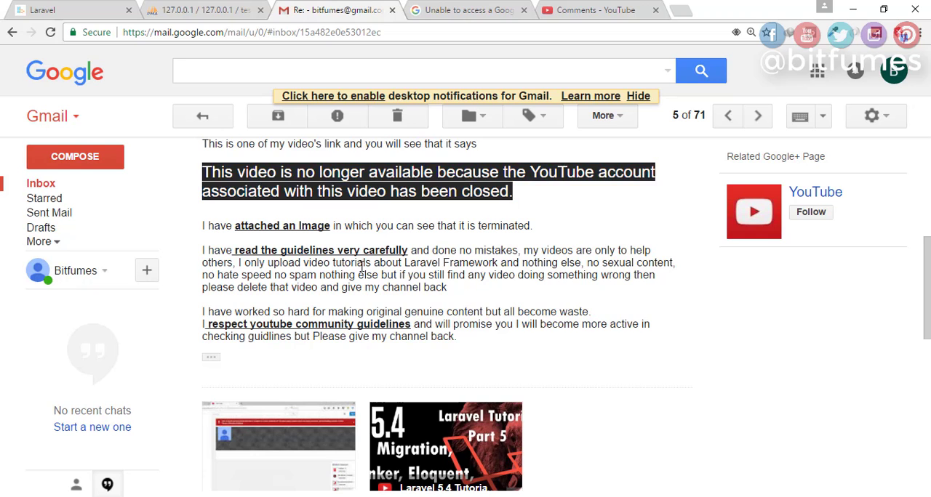
scroll(down, 3)
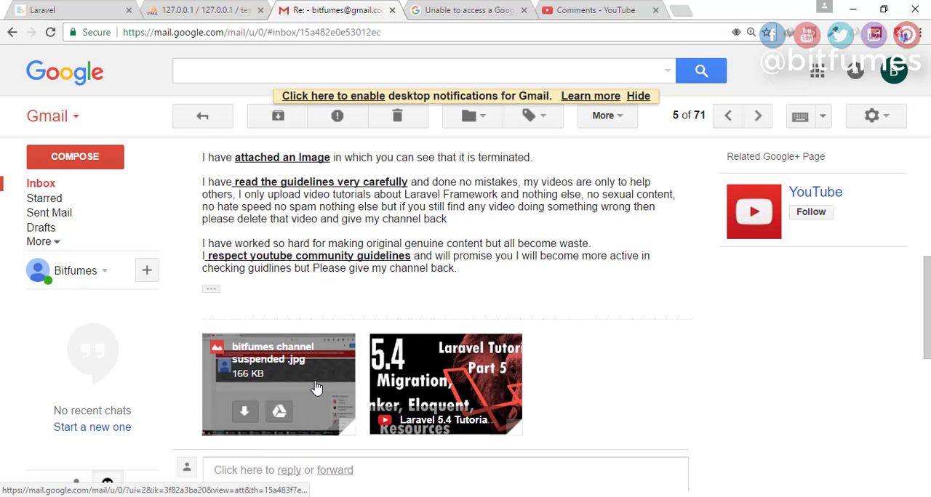
click(279, 384)
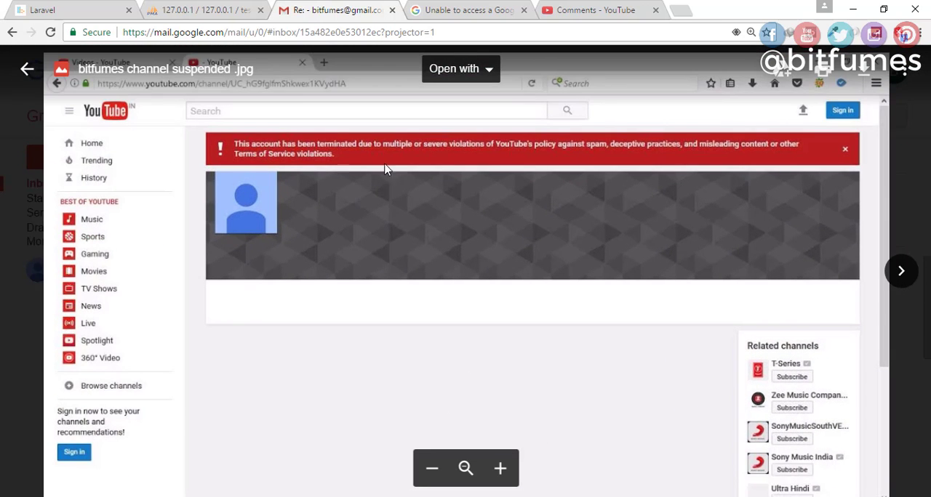
mouse_move(339, 168)
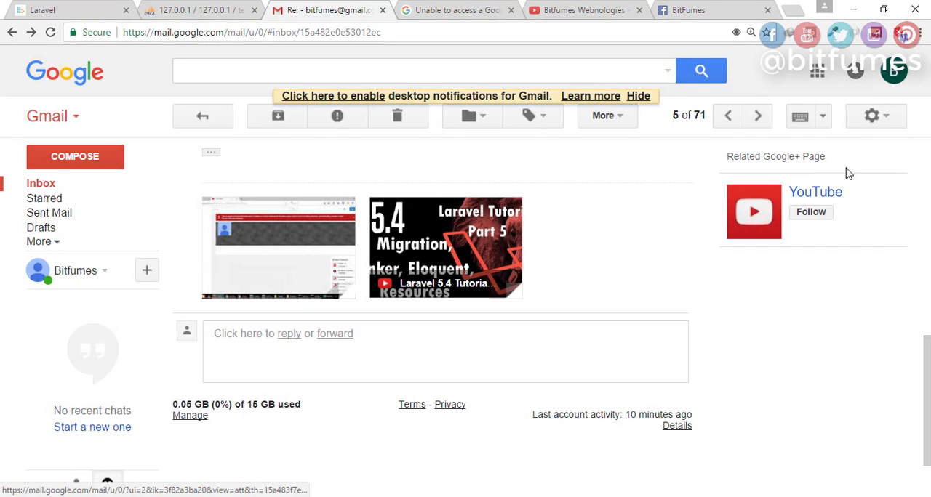
click(210, 153)
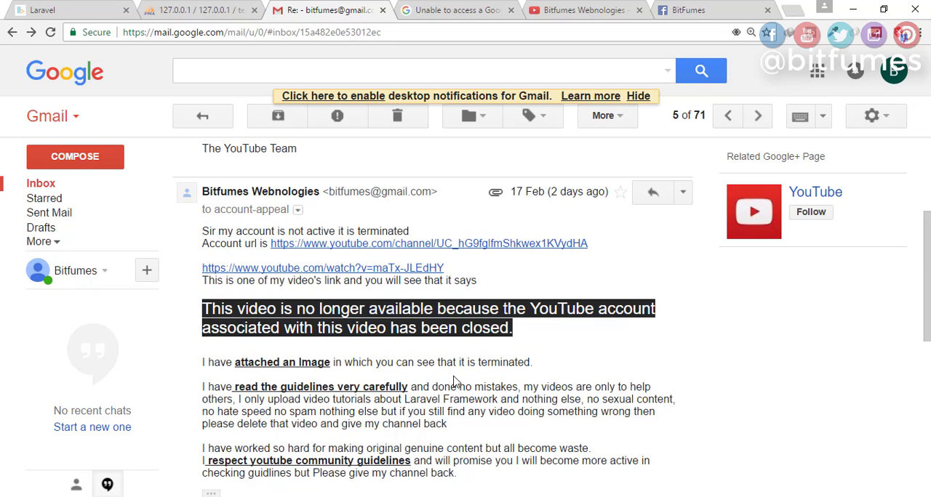
Read the 17 Feb account-appeal reply, highlighting the paragraph saying the account looks active, then leave it
scroll(down, 3)
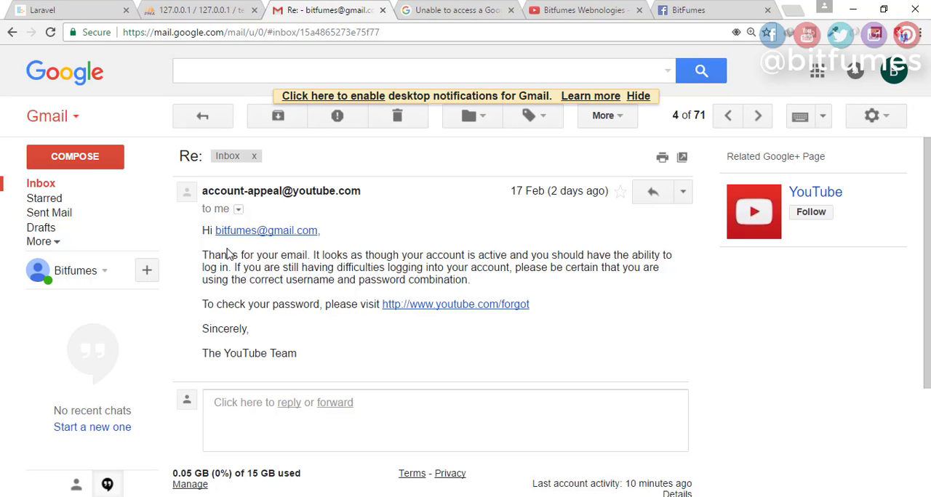
drag(202, 255, 470, 280)
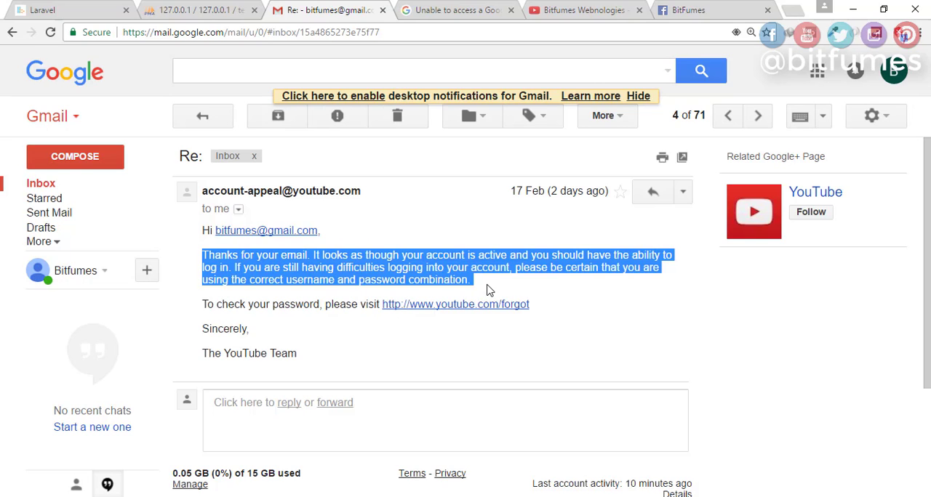
click(476, 283)
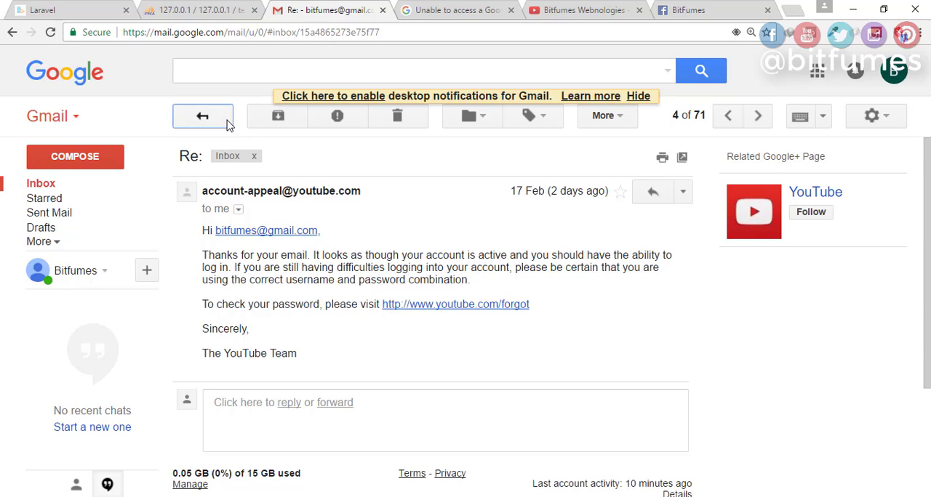
click(456, 10)
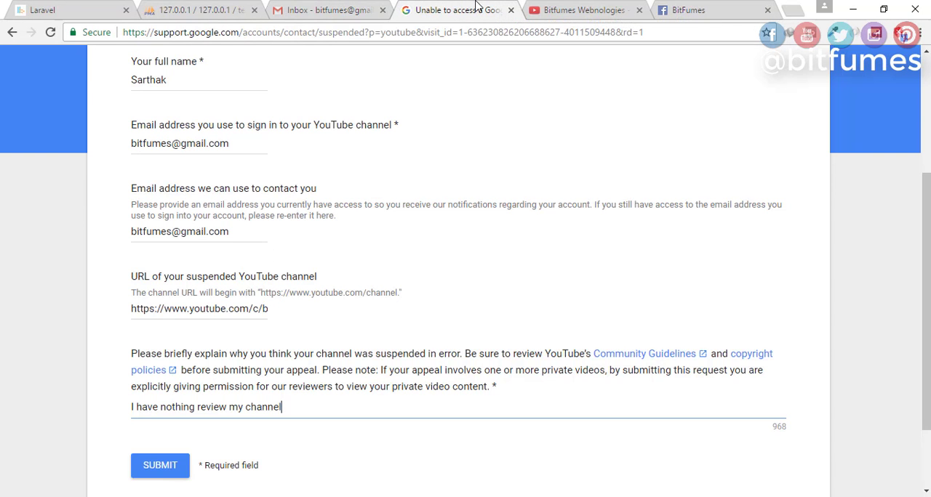
mouse_move(415, 129)
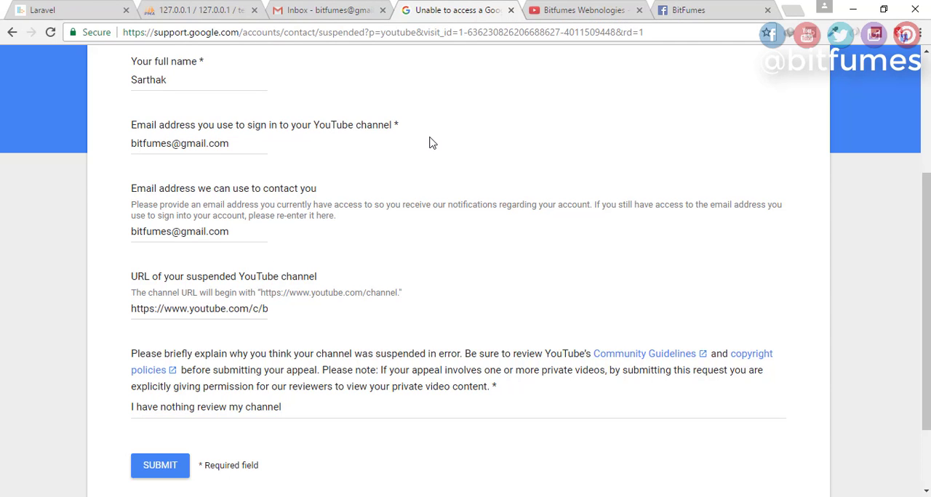
Return to the Gmail mailbox showing the account-appeal reply
click(327, 10)
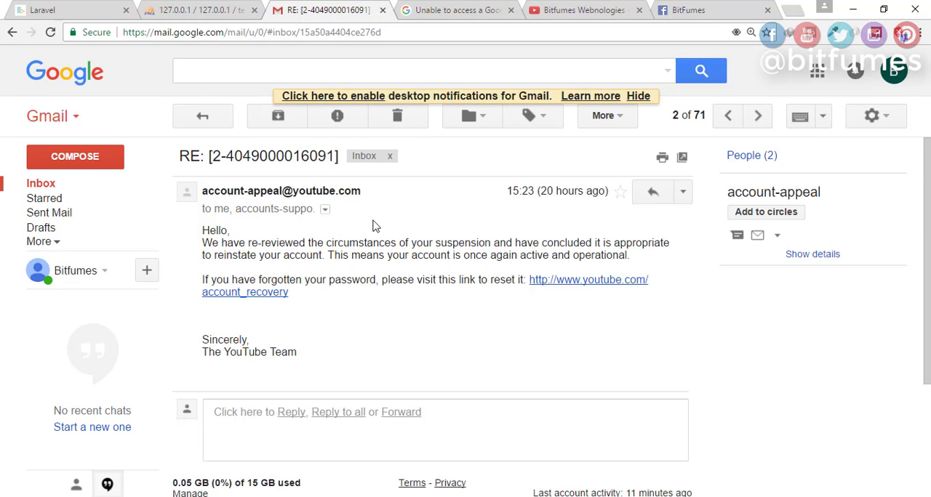
Highlight the sentence saying the suspension was re-reviewed and the account reinstated
drag(214, 243, 245, 242)
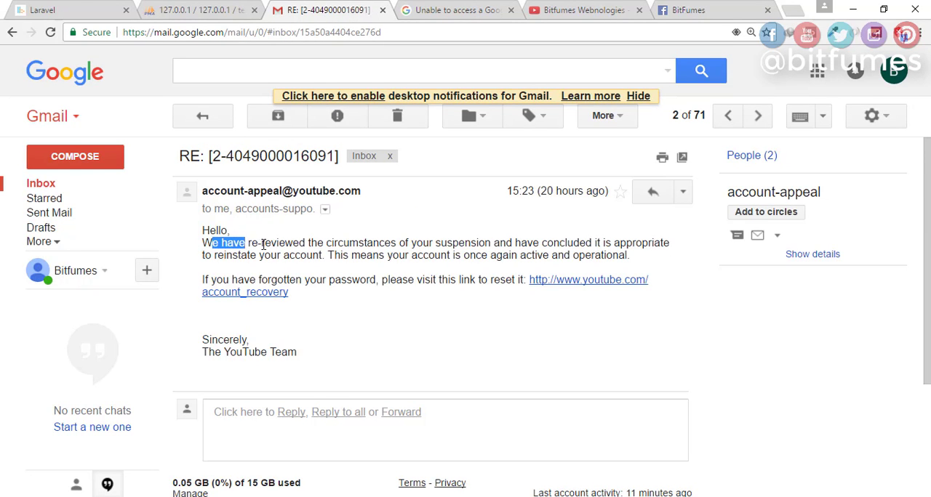
drag(245, 243, 458, 243)
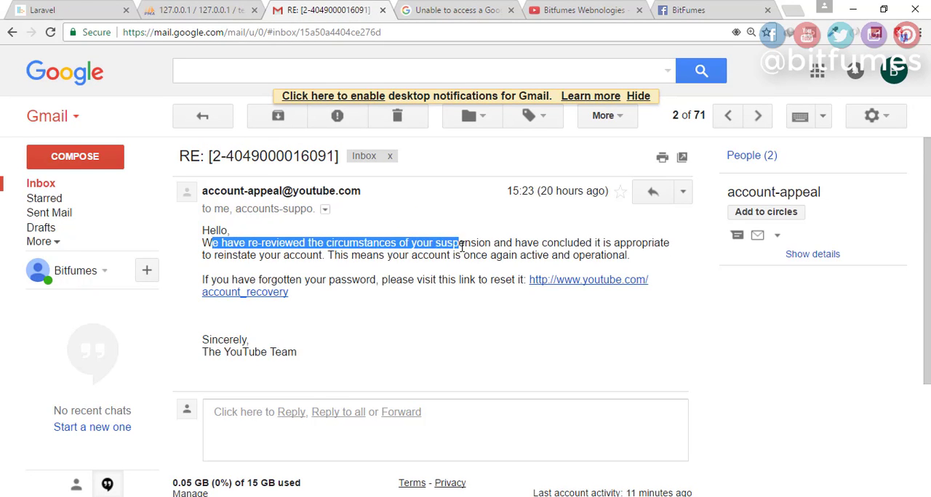
drag(458, 243, 542, 242)
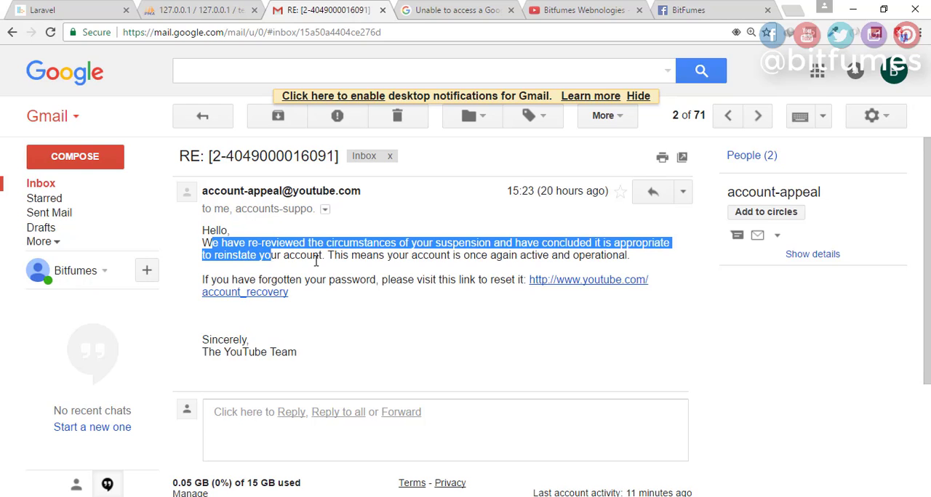
drag(328, 256, 491, 255)
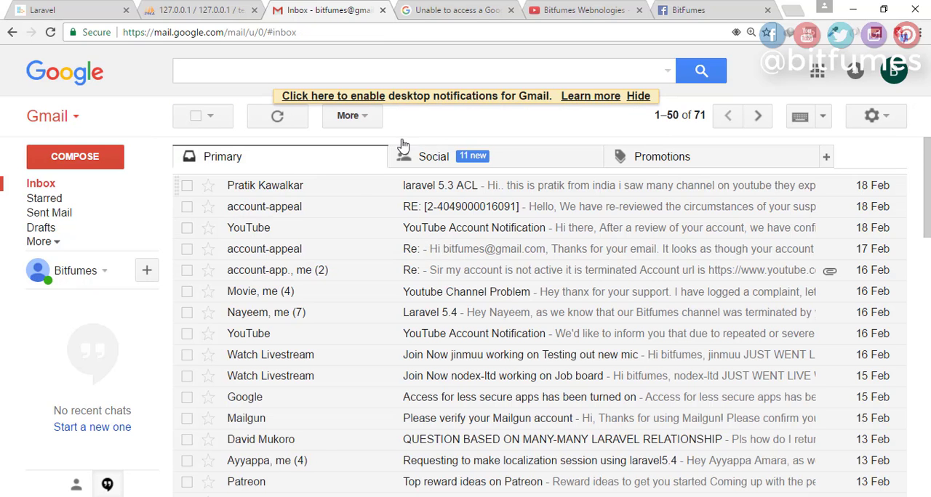
Revisit the filled appeal form, then switch to the restored Bitfumes Webnologies channel page
click(454, 9)
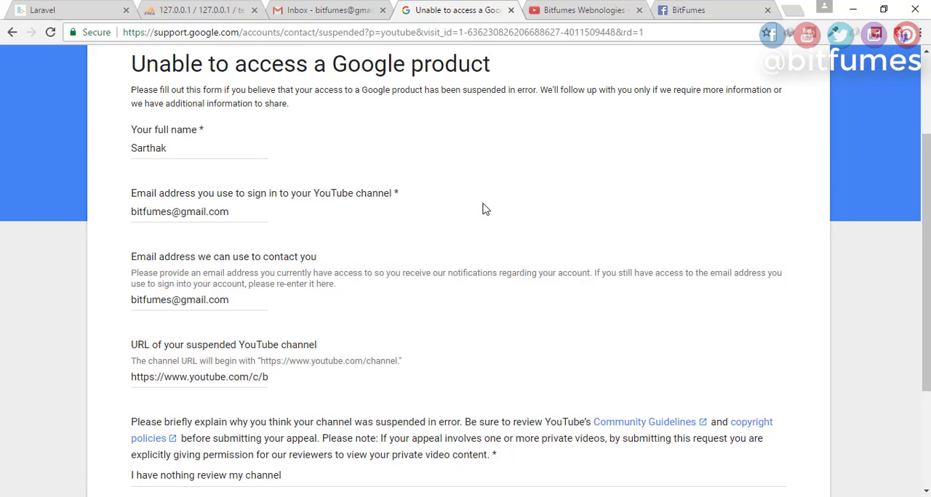
click(582, 10)
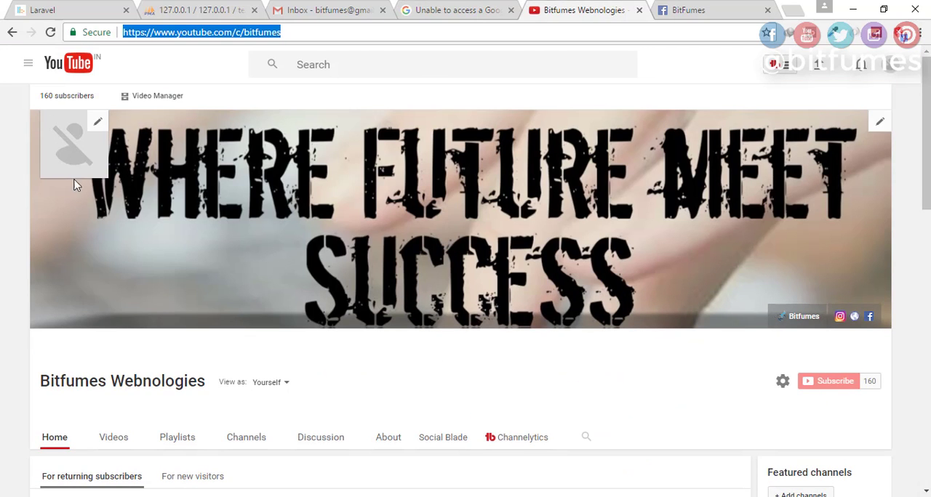
mouse_move(411, 237)
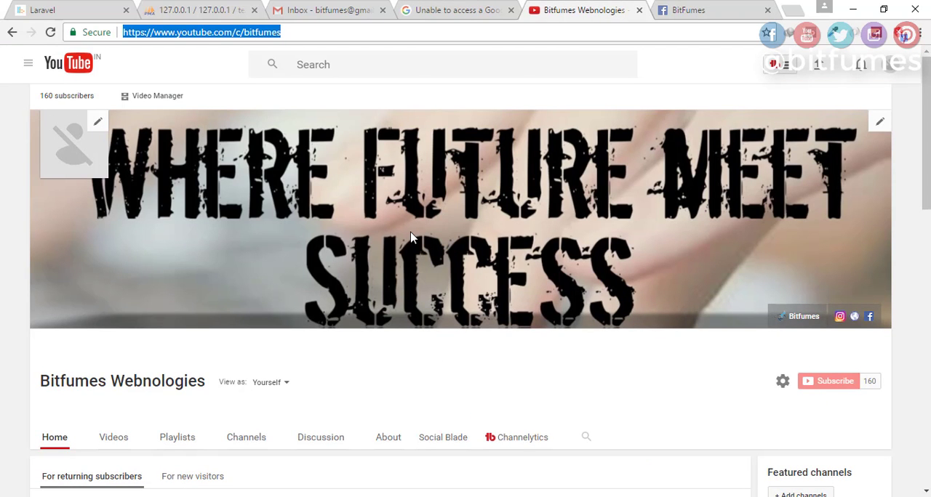
mouse_move(100, 144)
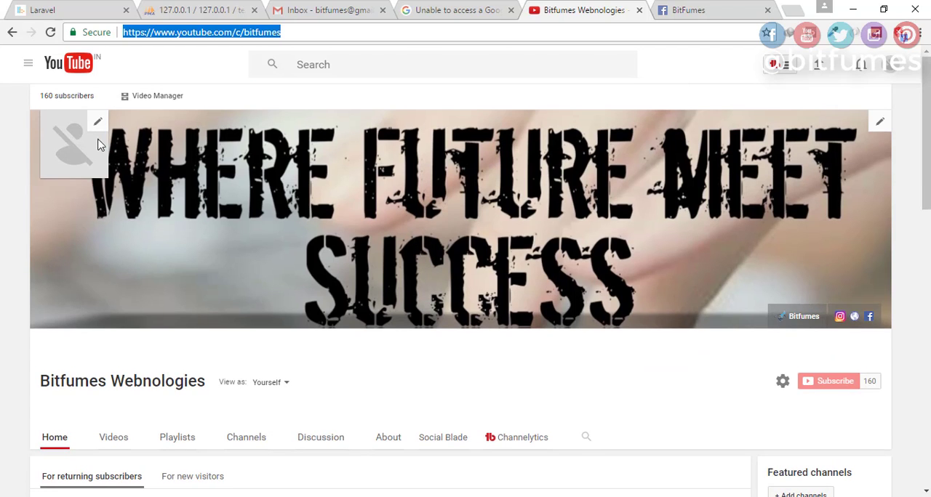
mouse_move(474, 143)
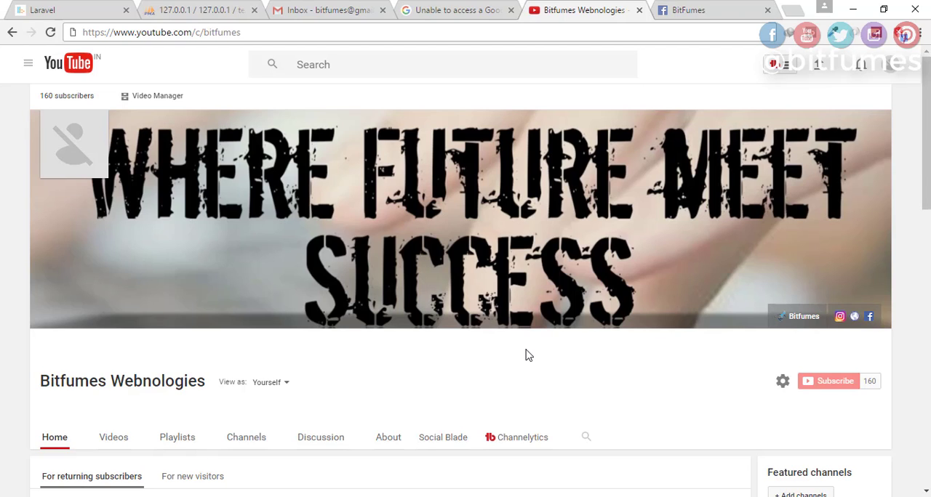
mouse_move(541, 164)
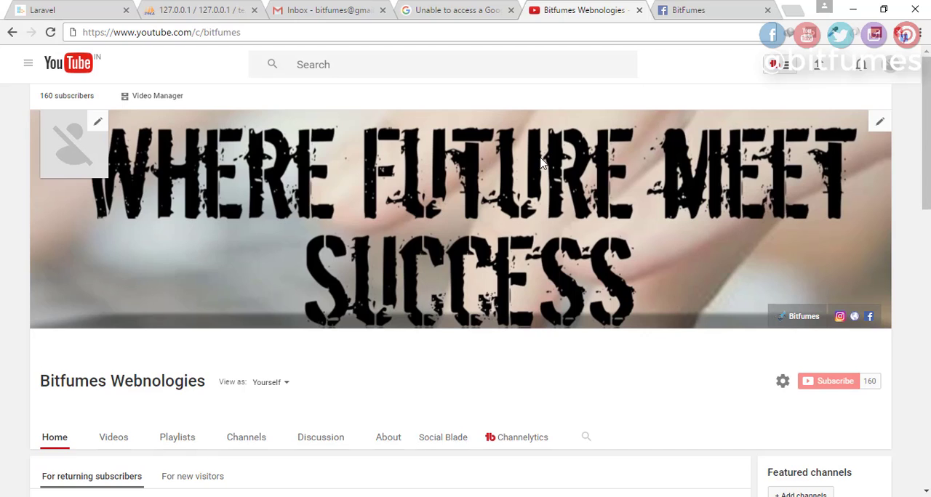
mouse_move(531, 182)
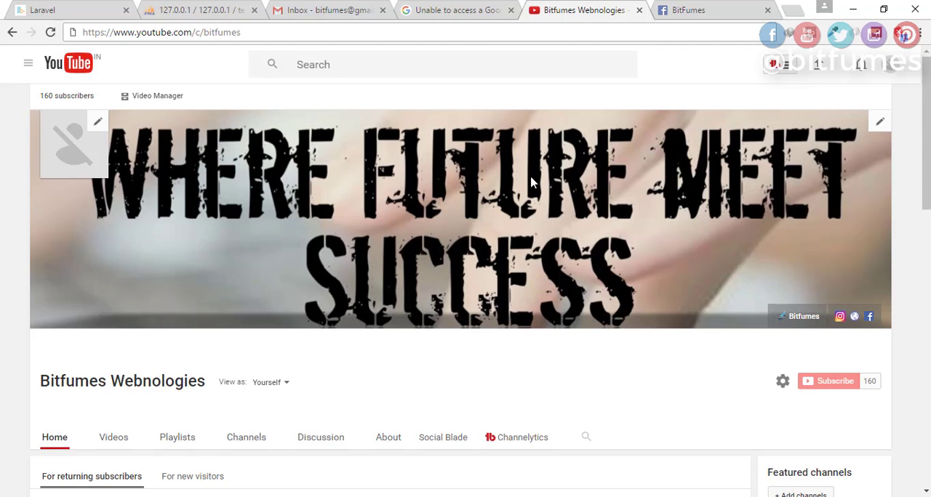
mouse_move(656, 285)
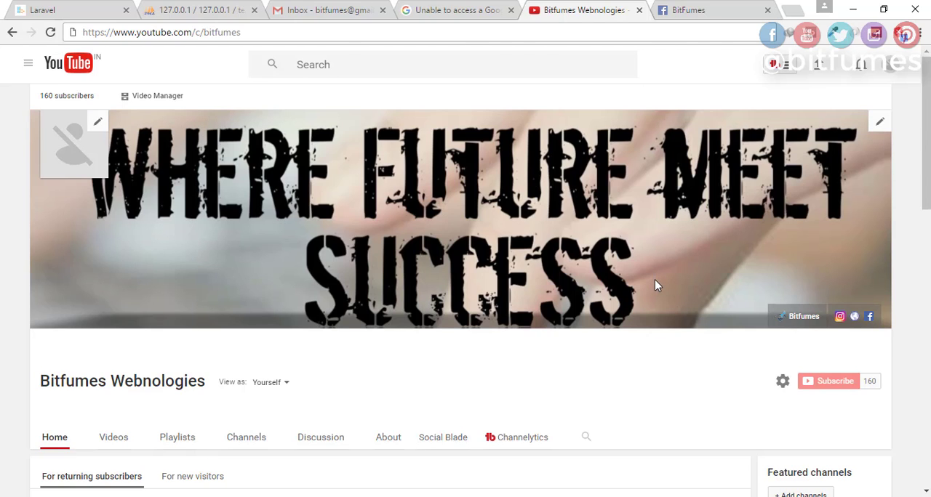
mouse_move(658, 269)
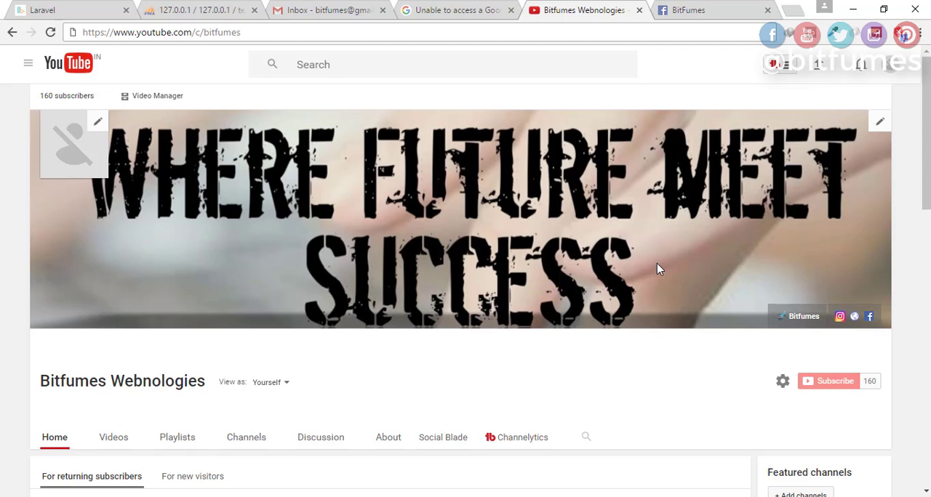